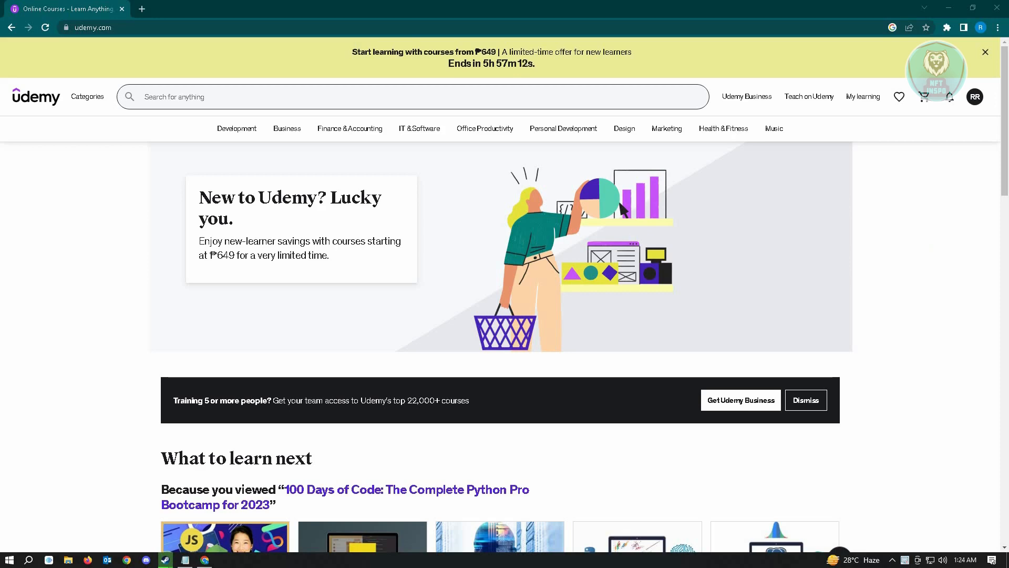
# - Scroll the home page down to the 'What to learn next' recommendations
pyautogui.scroll(-3)
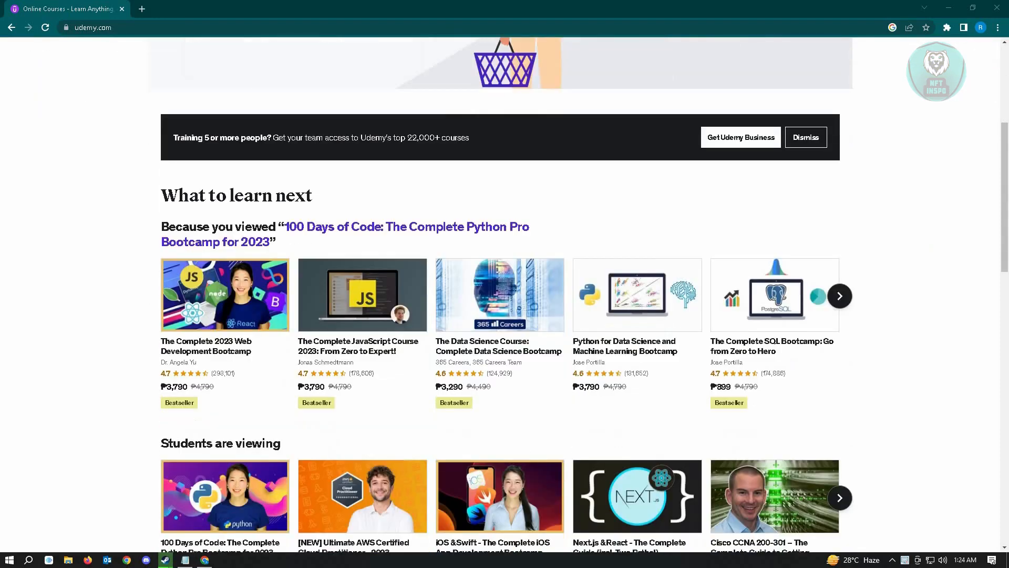
pyautogui.moveTo(224, 295)
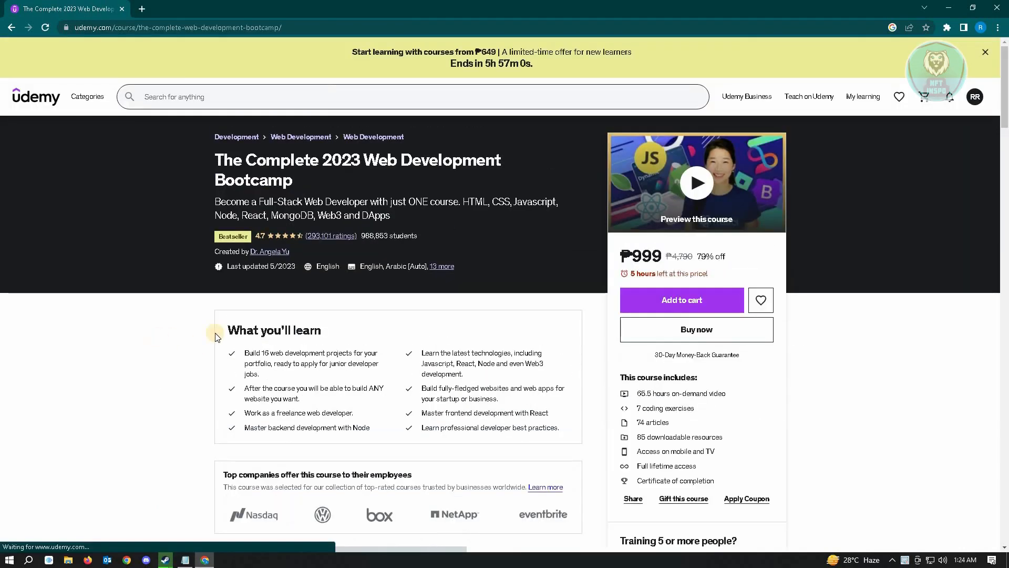
# - Buy The Complete 2023 Web Development Bootcamp now, reaching the ₱999 checkout
pyautogui.click(696, 329)
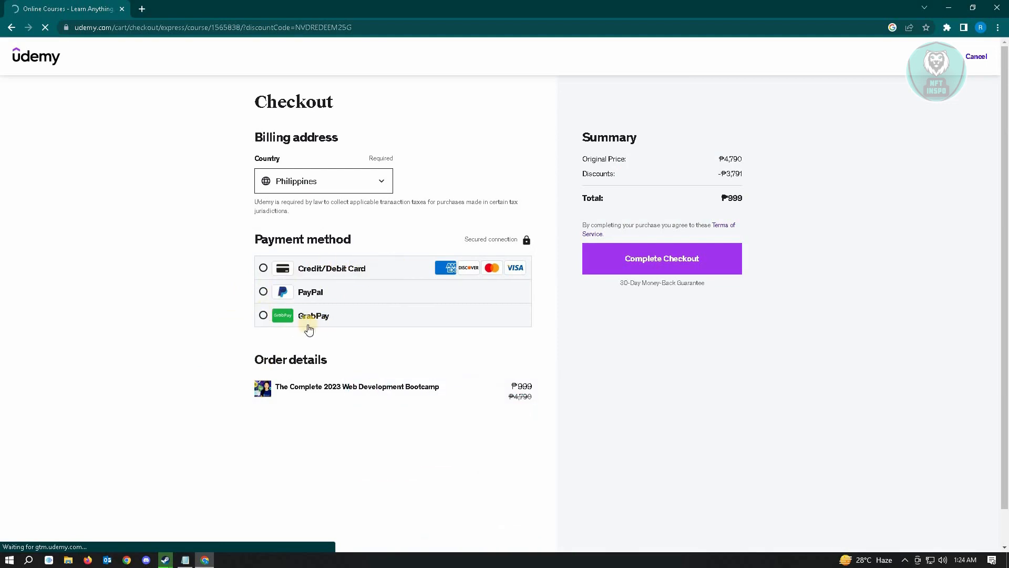
pyautogui.moveTo(358, 325)
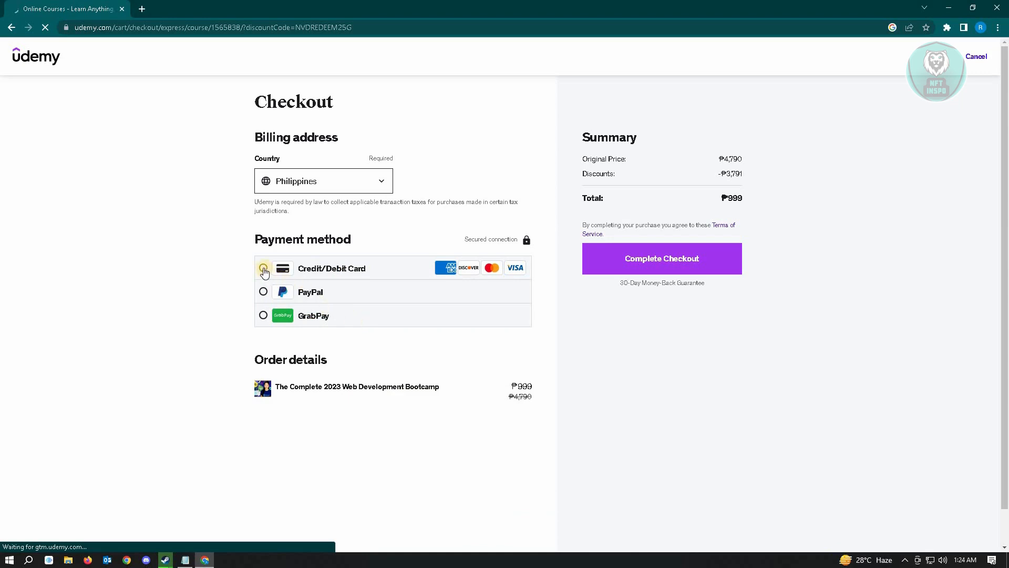
# - Select Credit/Debit Card as the payment method to reveal the card fields
pyautogui.click(263, 269)
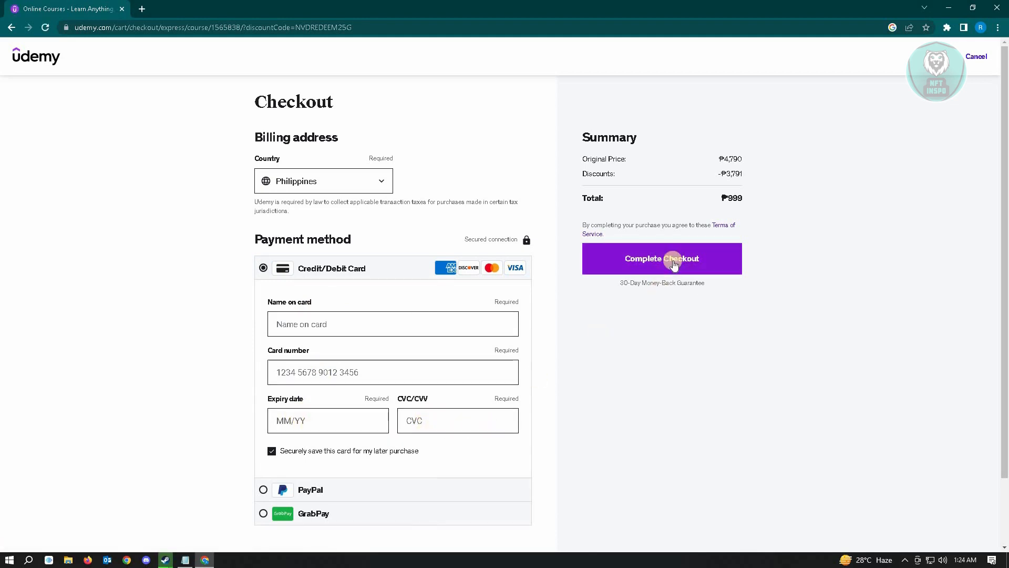
pyautogui.moveTo(367, 341)
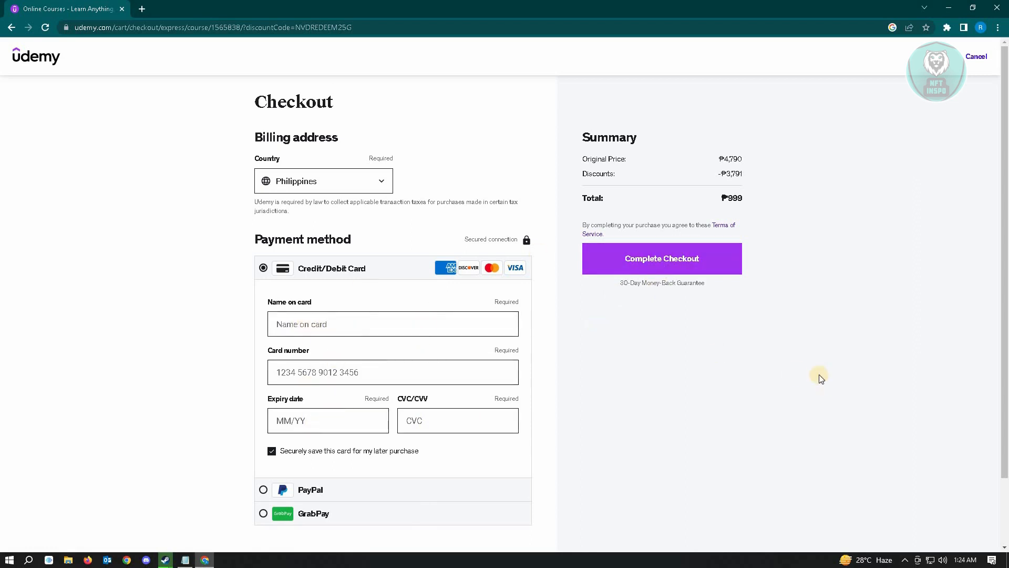
pyautogui.moveTo(776, 383)
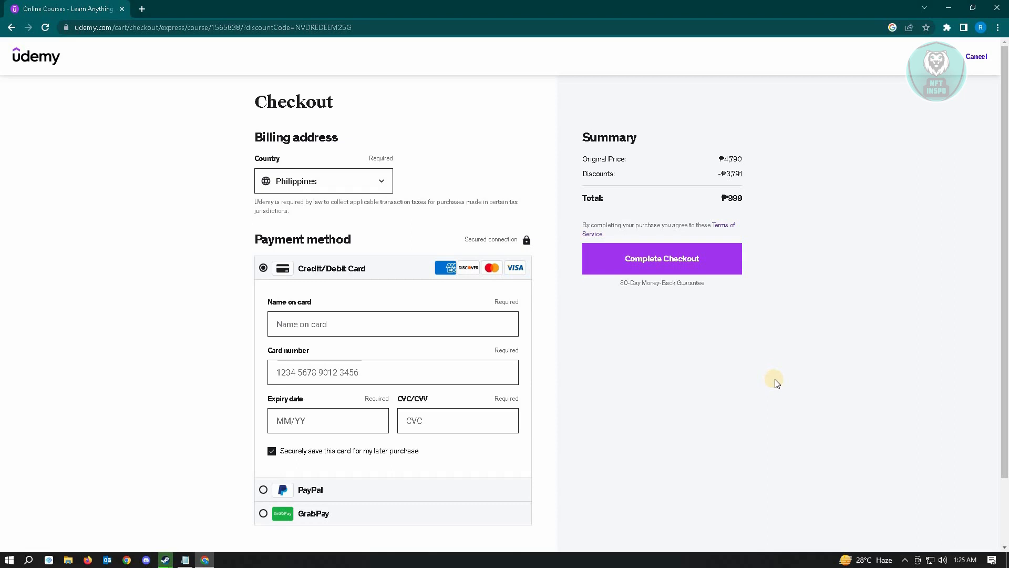